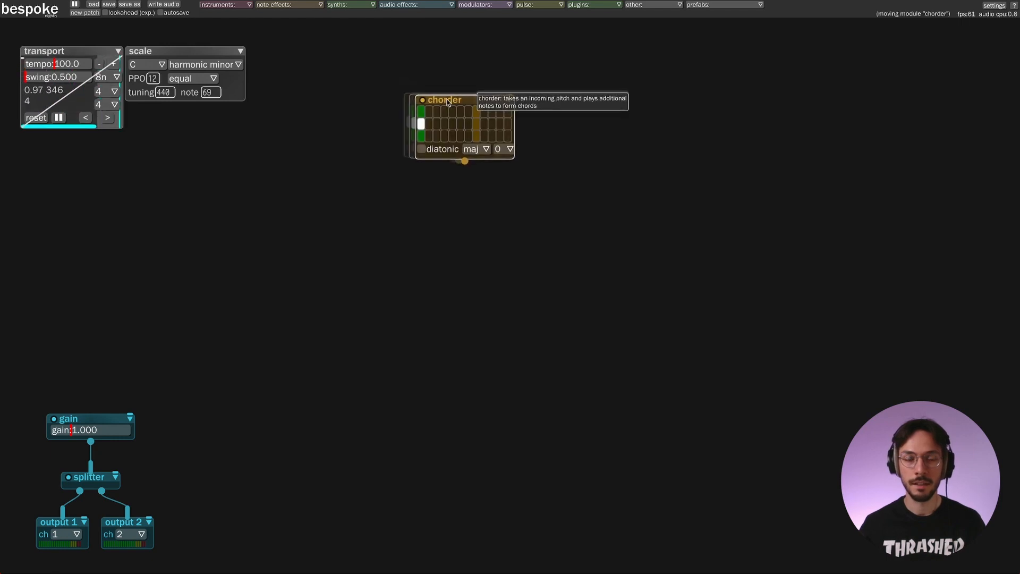
mouse_move(483, 150)
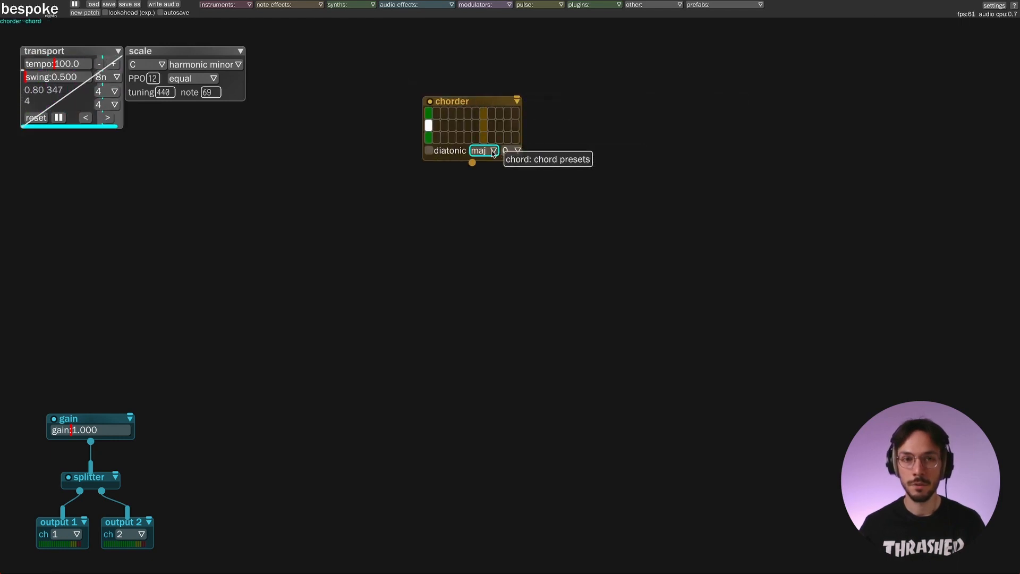
Step: Switch the chorder's chord preset to min
left_click(485, 150)
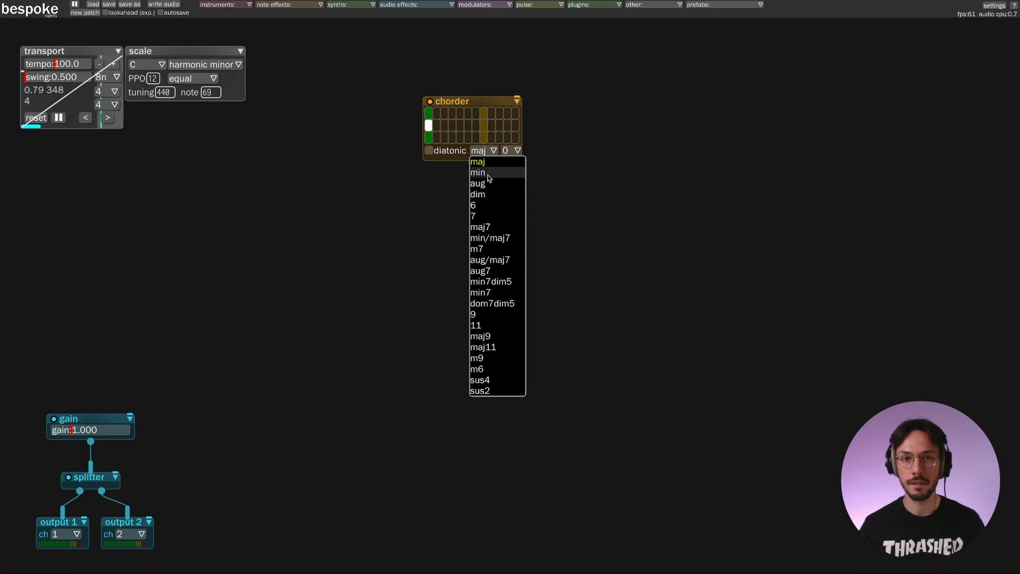
left_click(478, 172)
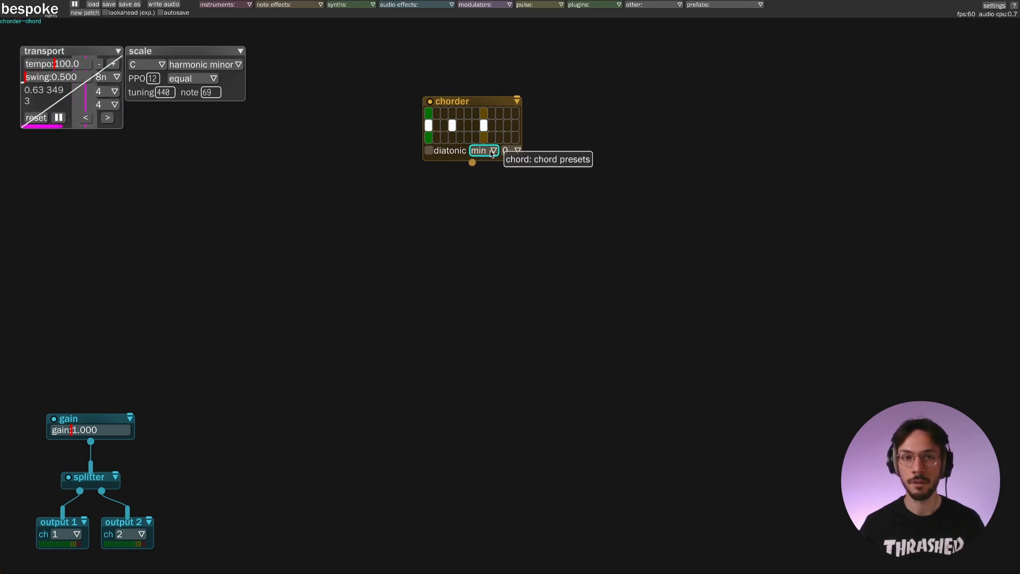
left_click(484, 150)
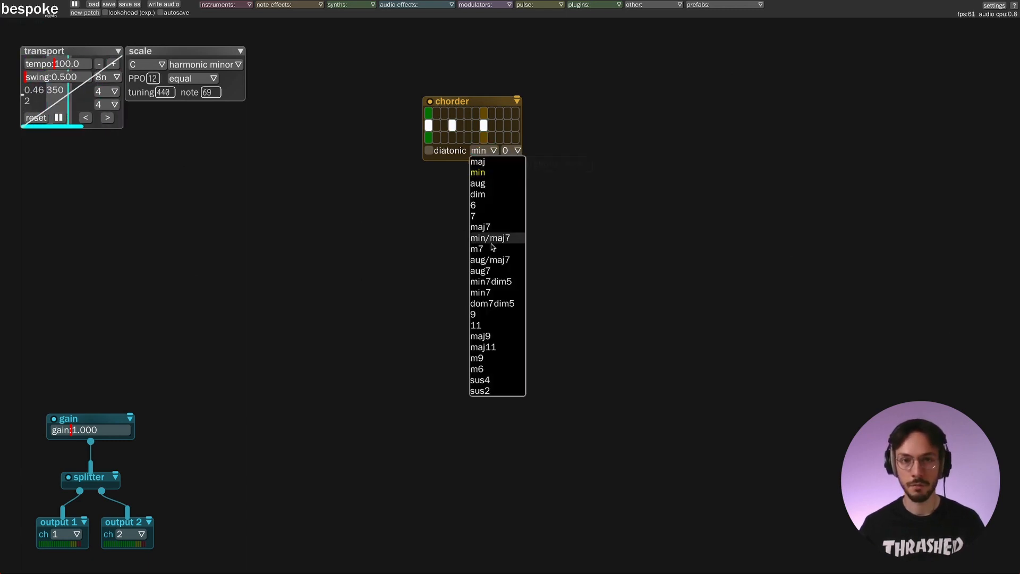
left_click(477, 171)
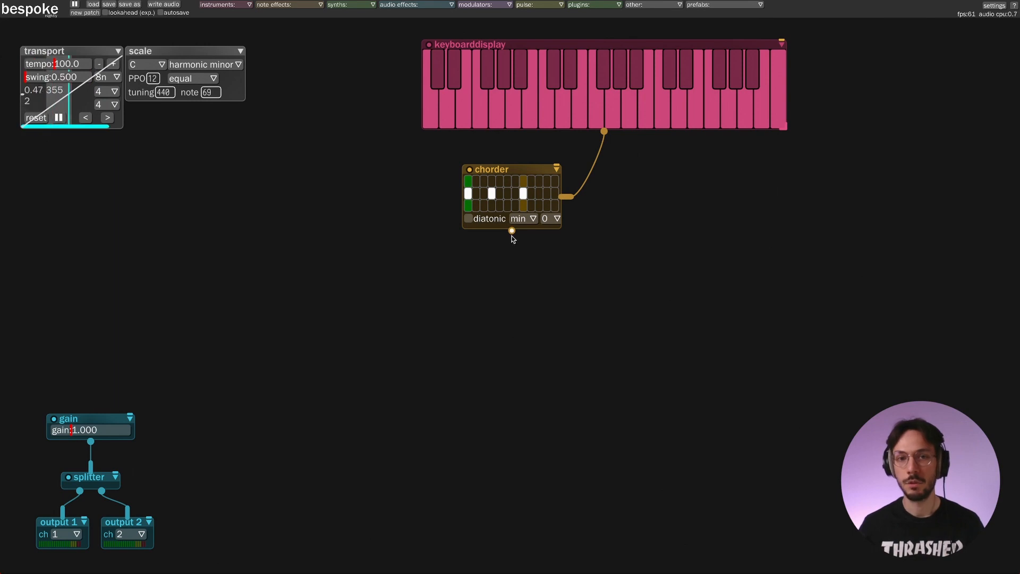
Step: Spawn a chorddisplayer fed by the chorder's output
left_click(511, 231)
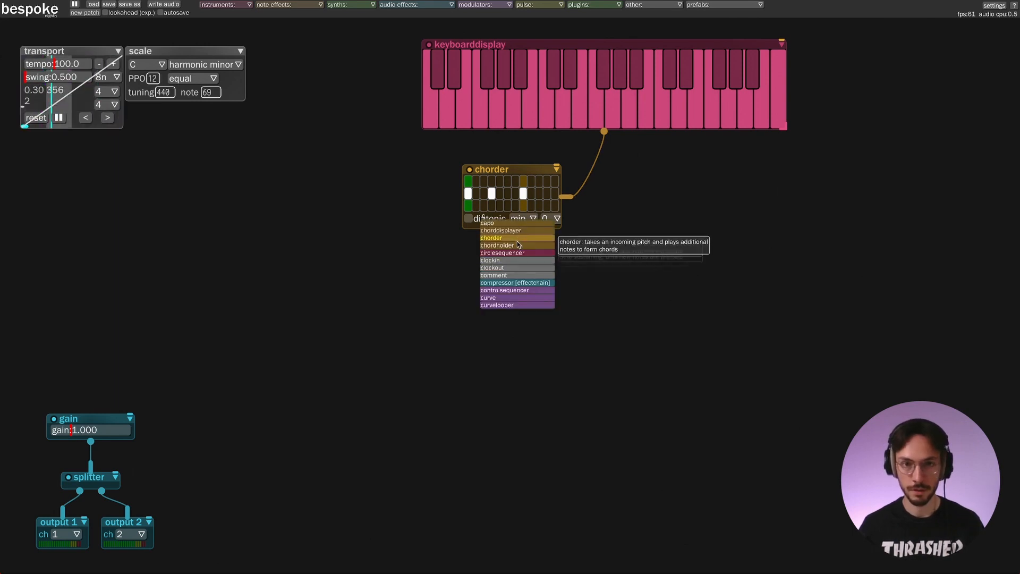
left_click(501, 229)
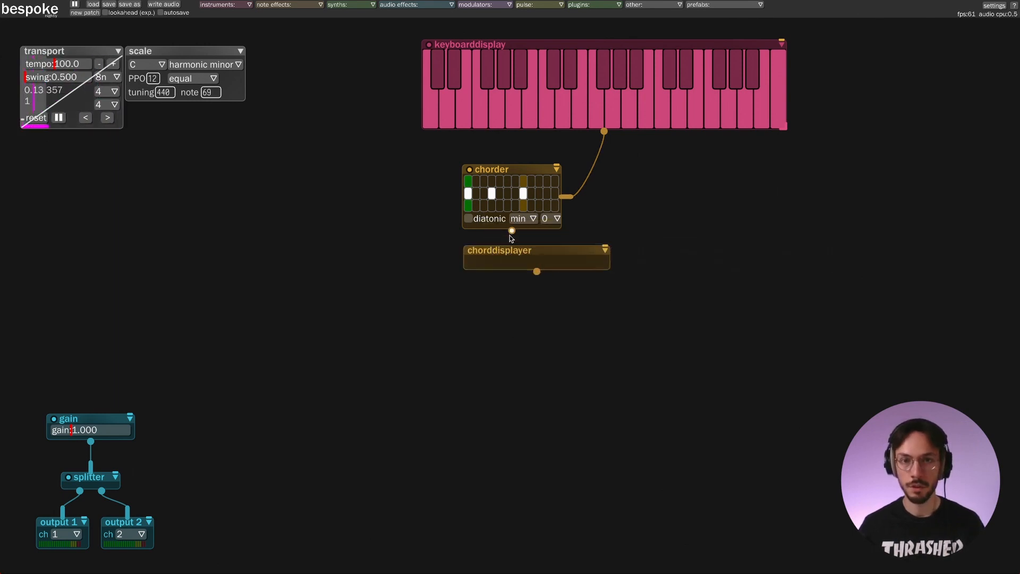
mouse_move(515, 255)
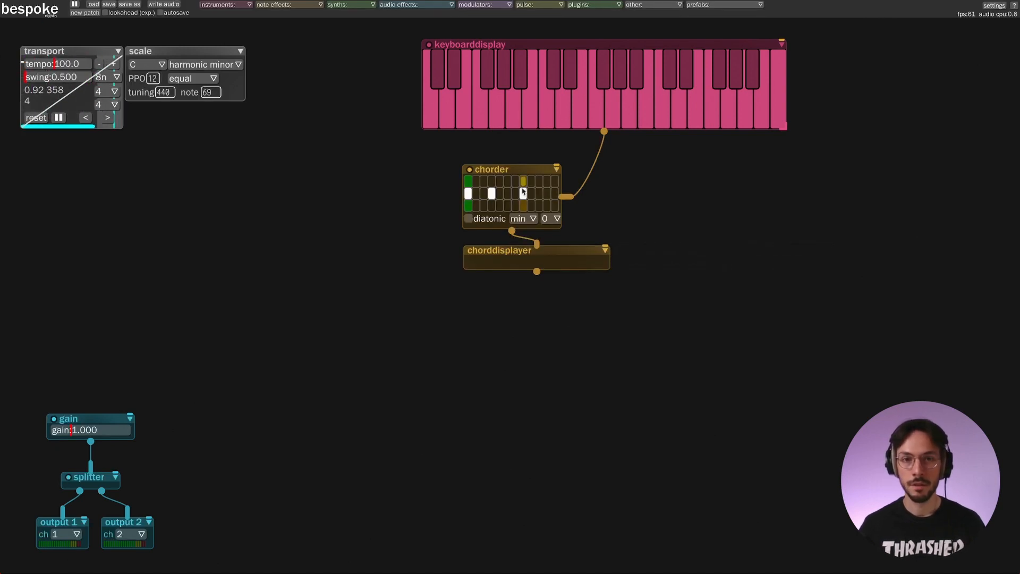
left_click(545, 113)
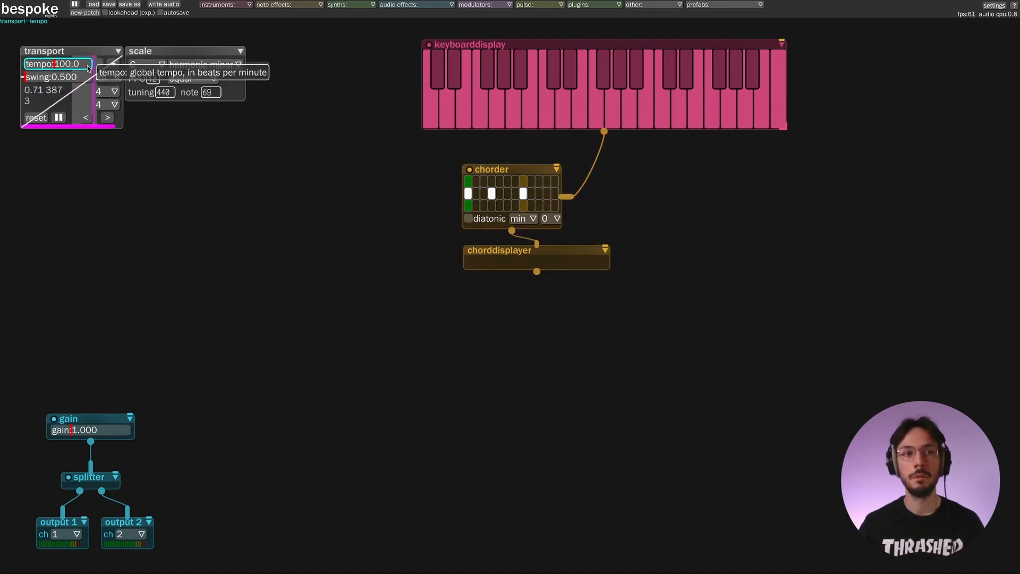
mouse_move(205, 64)
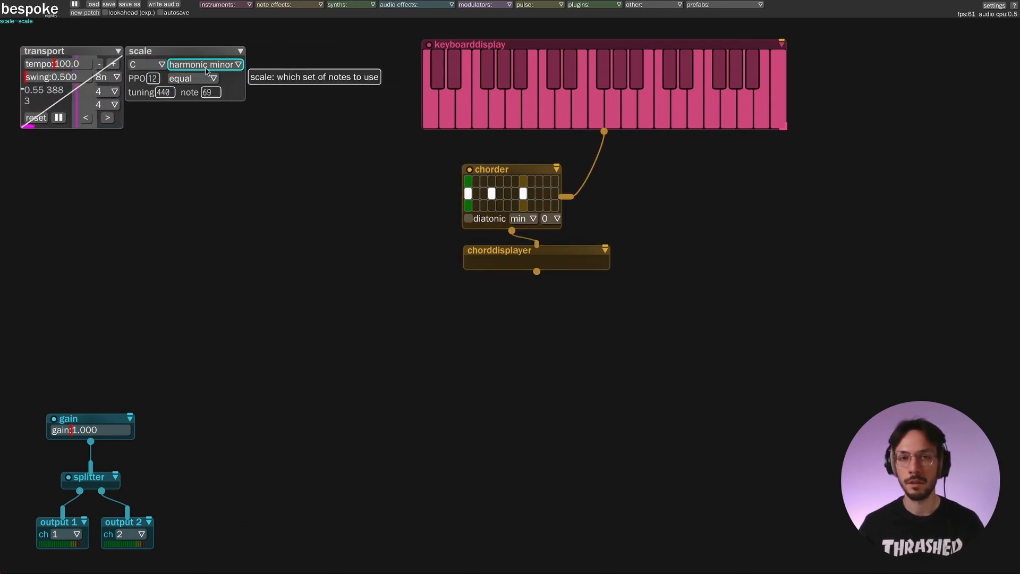
mouse_move(556, 145)
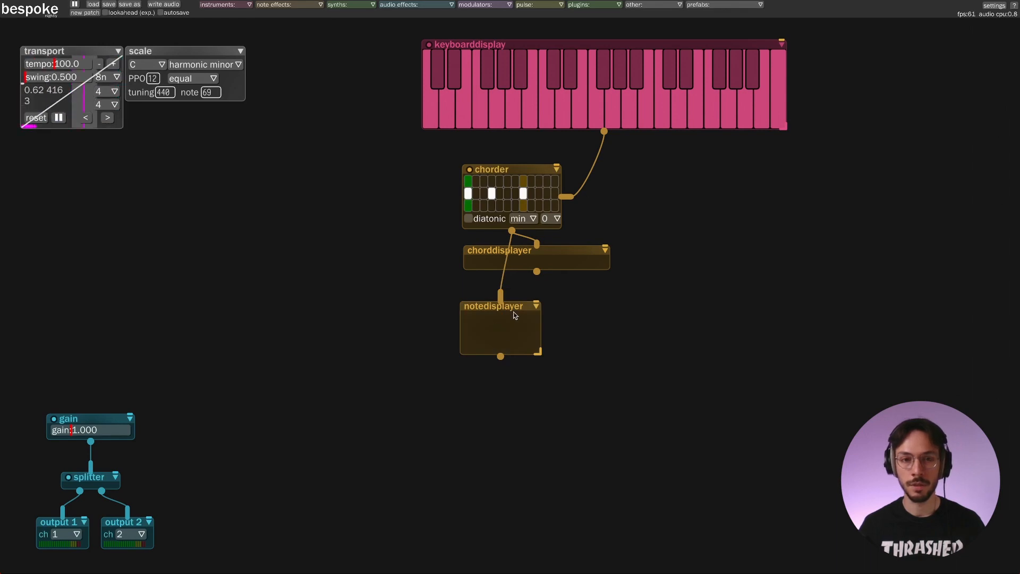
Step: Place a notedisplayer below the chorder to show its output notes
left_click(545, 114)
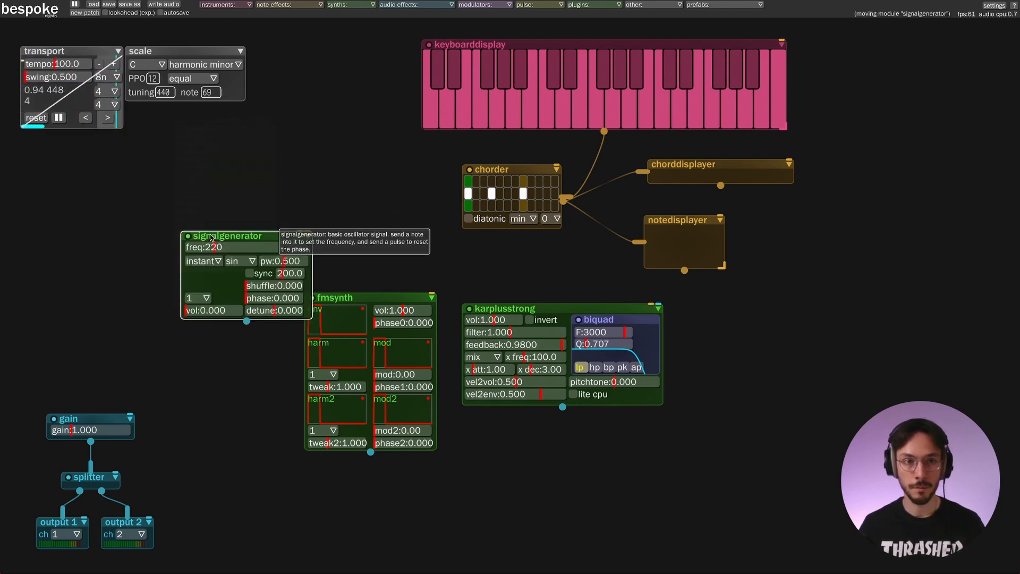
Step: Drag the signal generator higher on the canvas among the new synths
left_click_drag(229, 235, 286, 166)
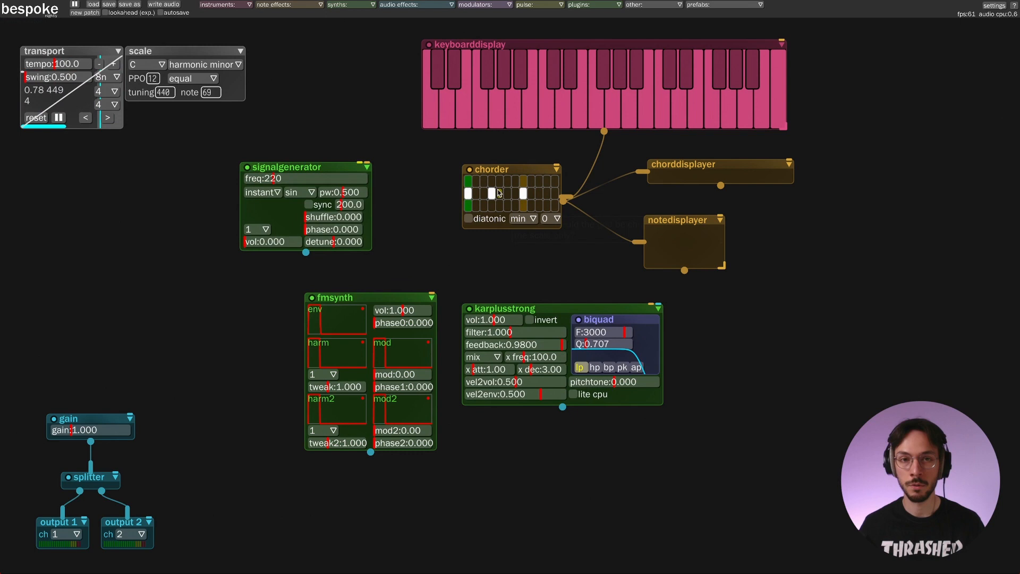
left_click(507, 180)
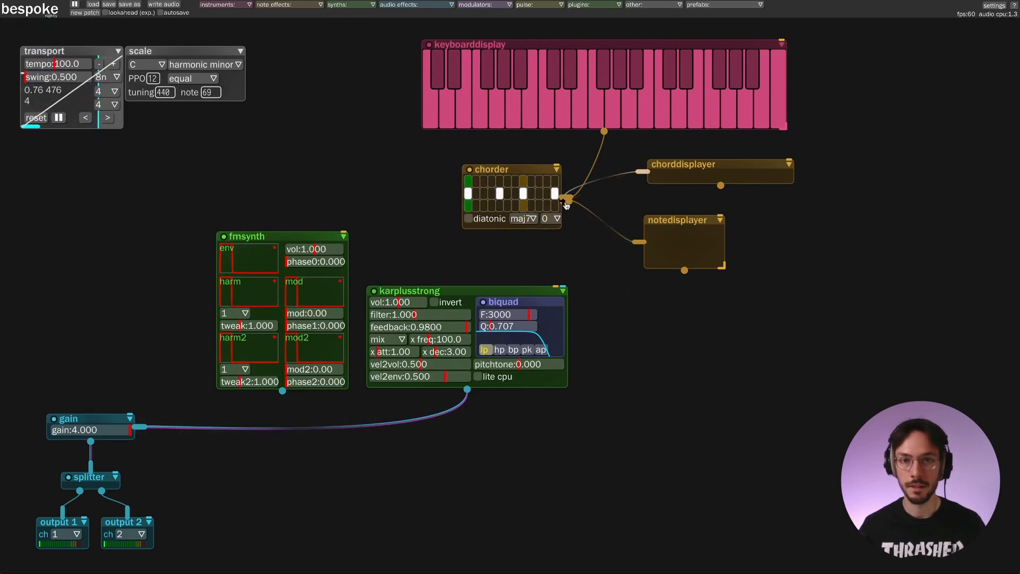
mouse_move(397, 301)
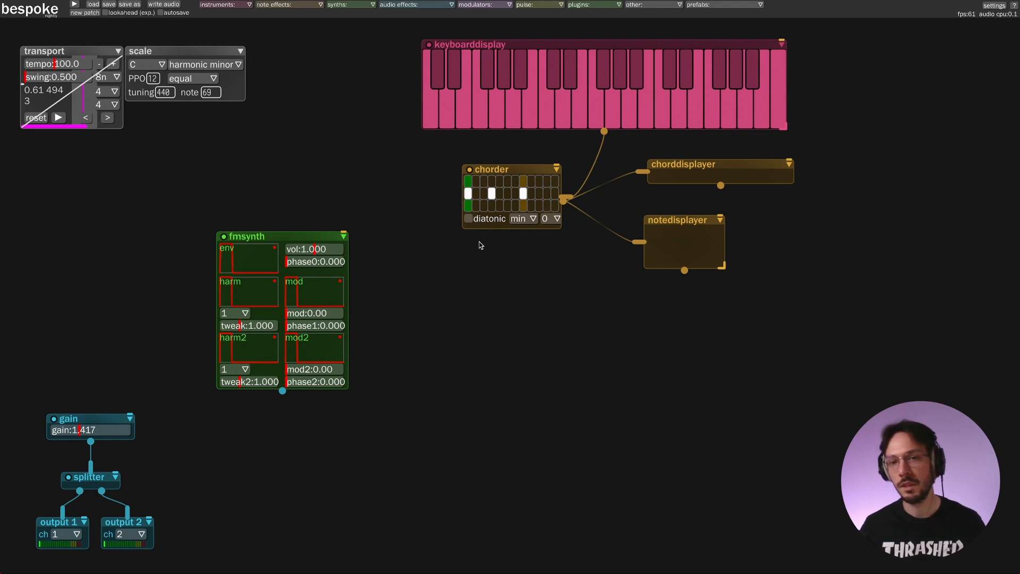
mouse_move(511, 272)
type("a")
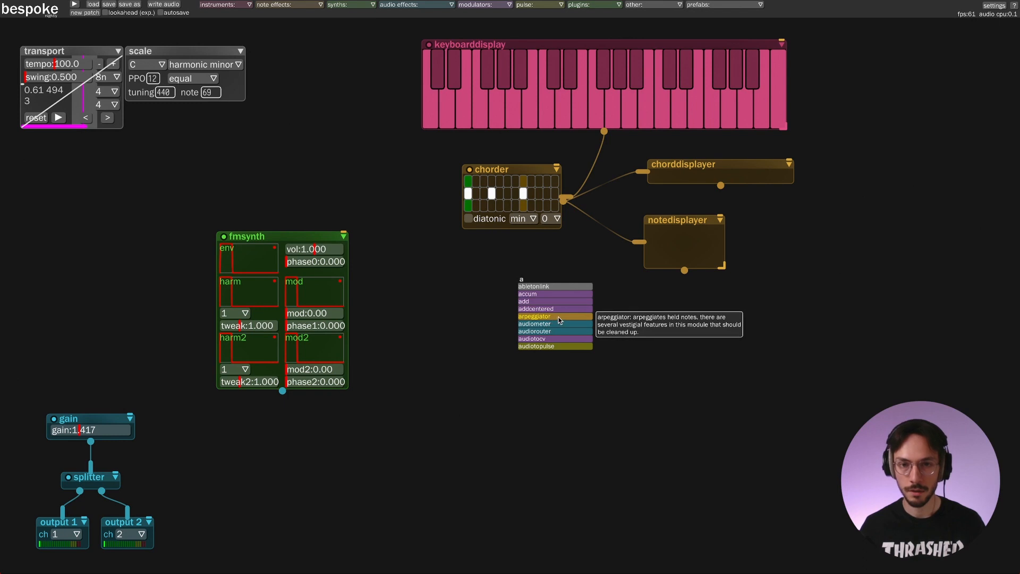
Step: Choose arpeggiator from the quick-spawn list to add it
left_click(533, 316)
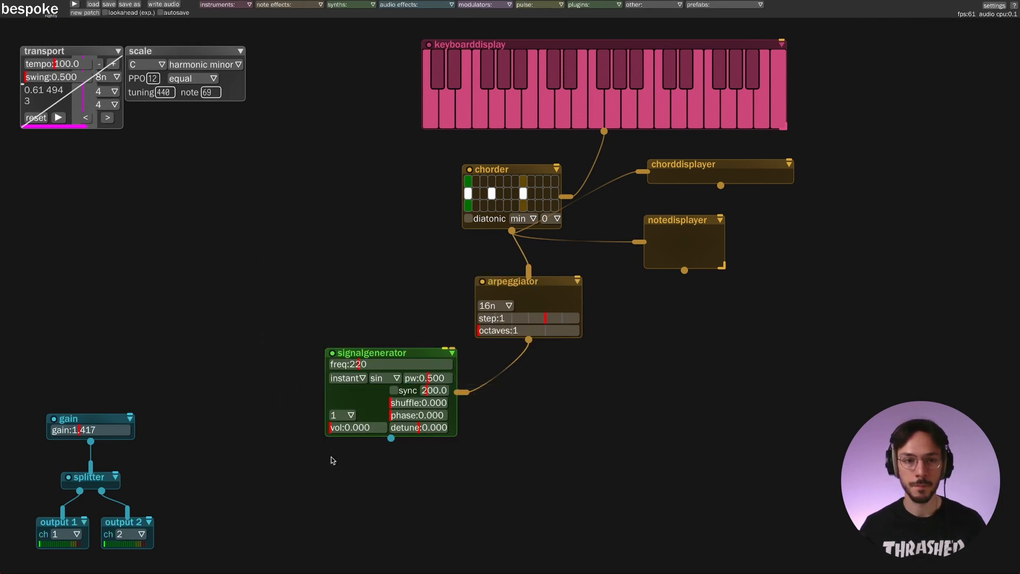
Step: Play notes on the keyboarddisplay to hear the triangle-wave arpeggio
left_click(58, 118)
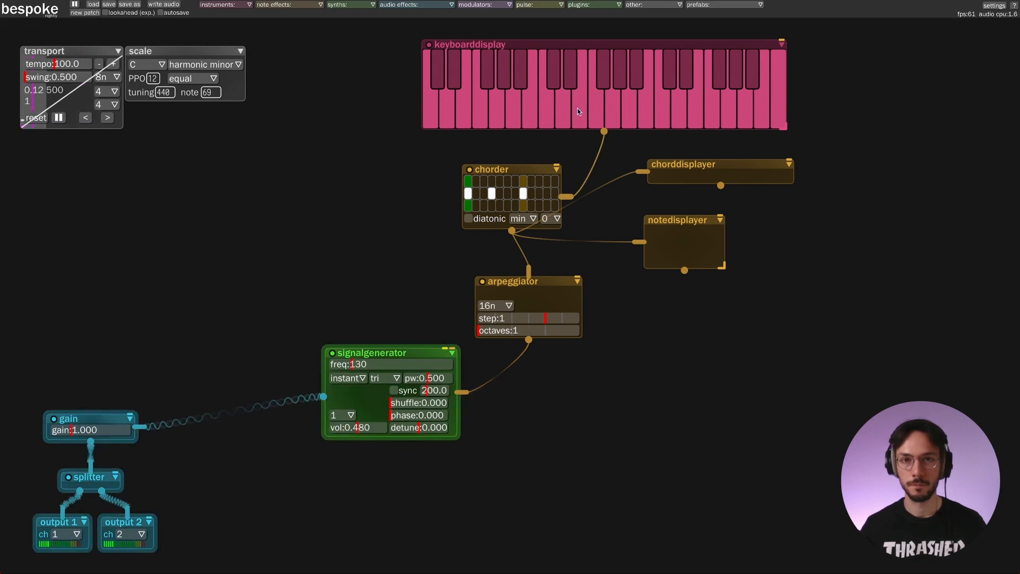
left_click(579, 113)
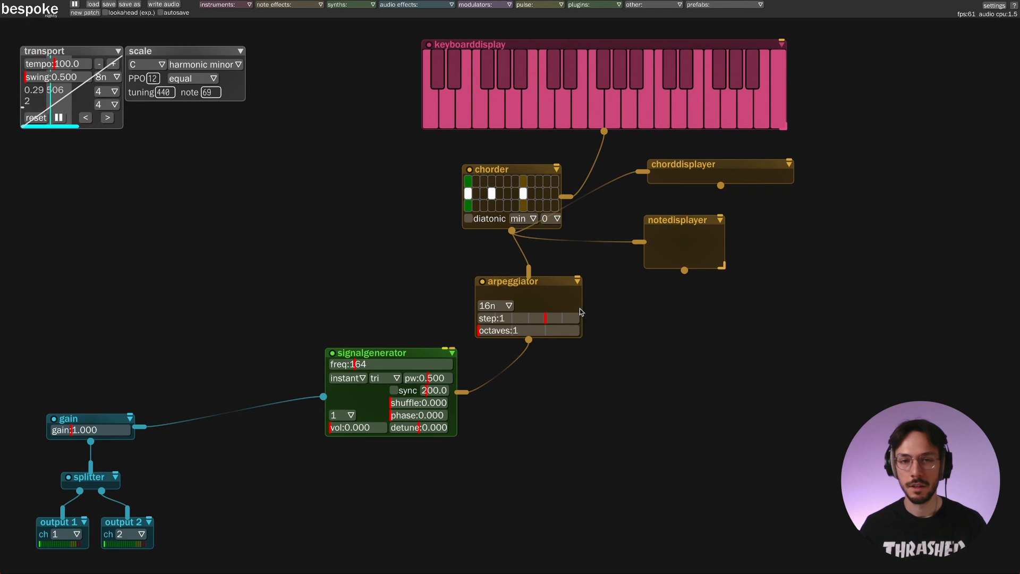
mouse_move(603, 319)
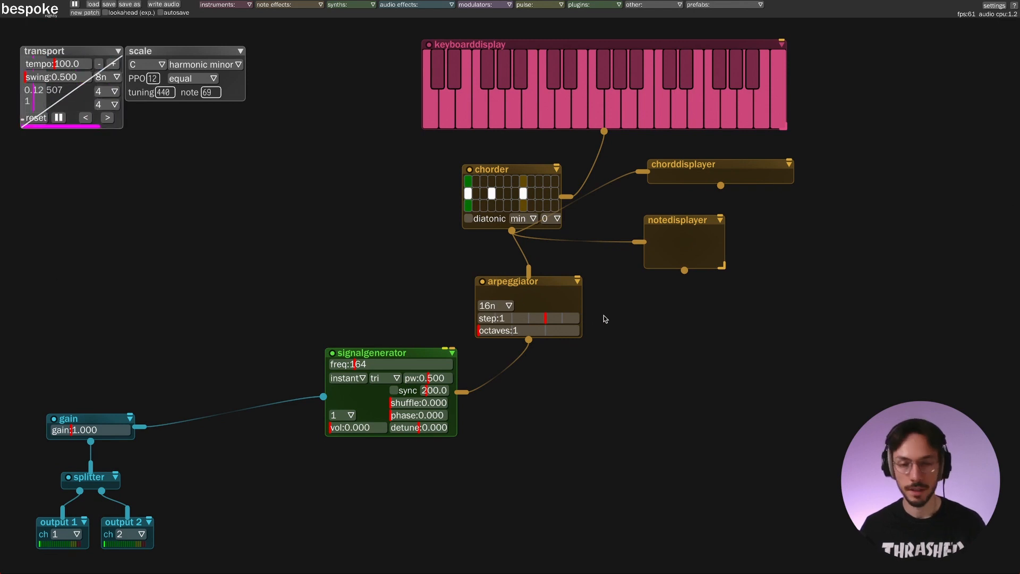
mouse_move(496, 306)
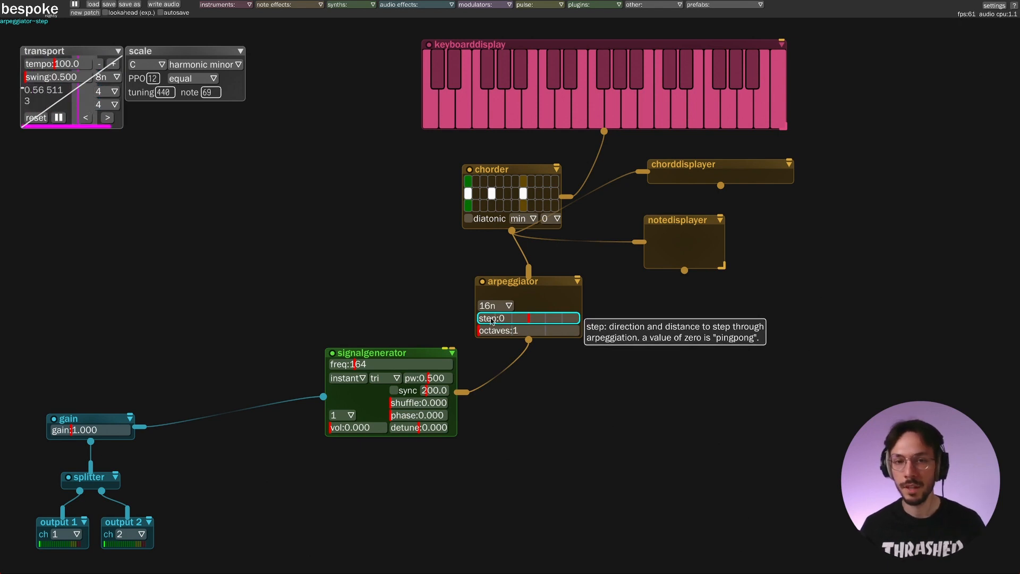
mouse_move(520, 287)
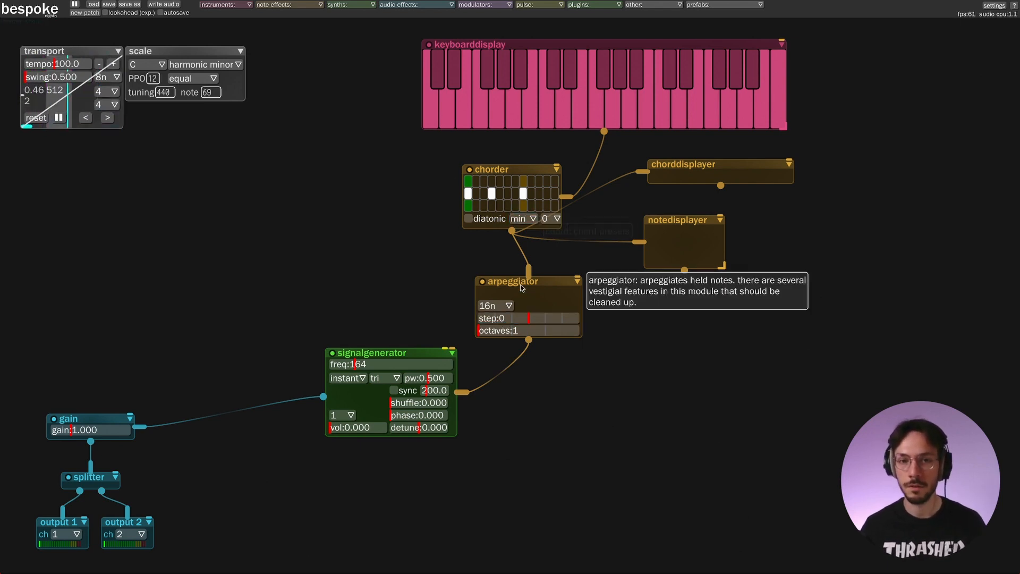
mouse_move(527, 318)
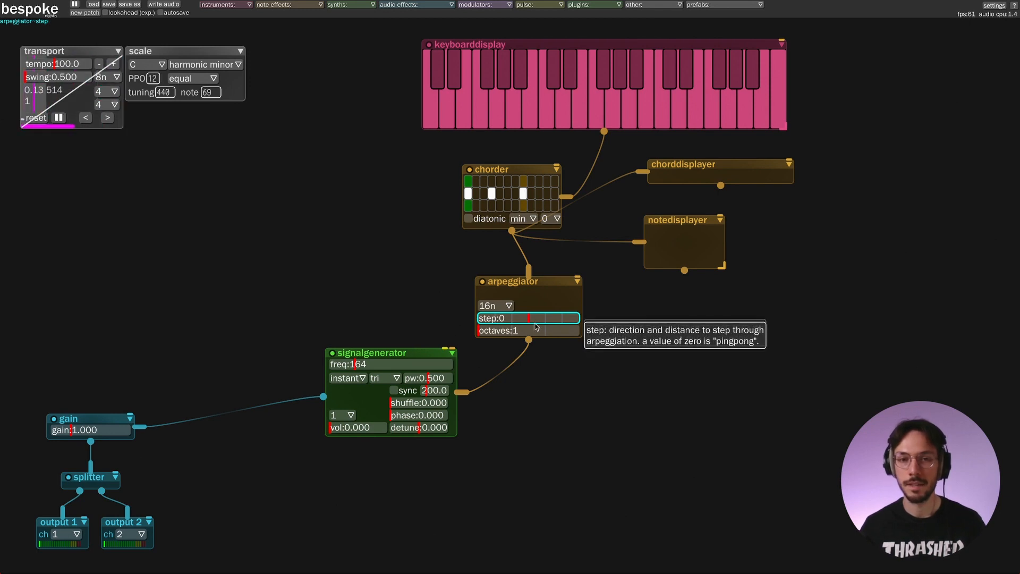
mouse_move(543, 125)
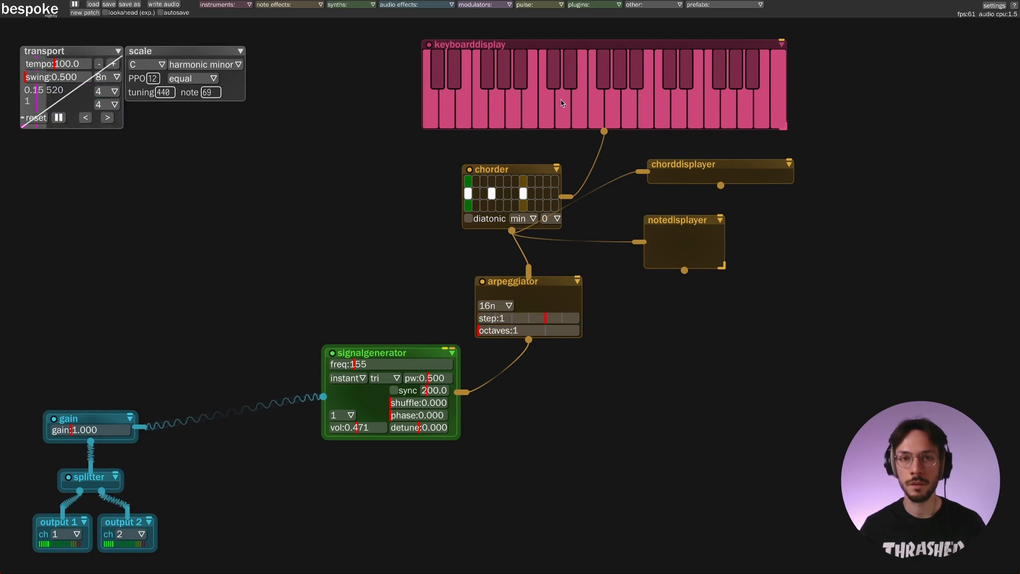
Step: Play keyboard notes to audition the arpeggiator step at 0 and -3
left_click(546, 114)
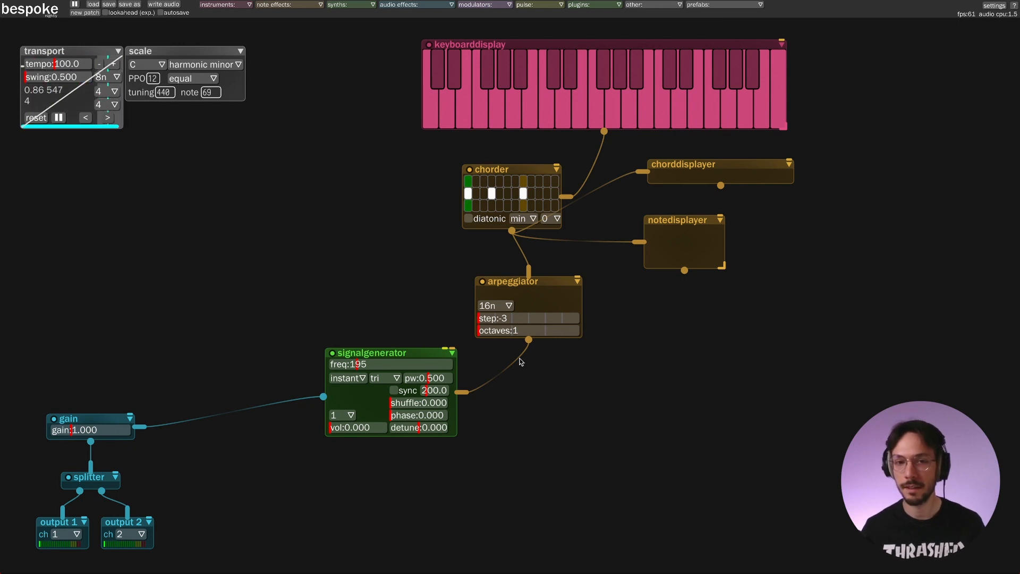
left_click(544, 114)
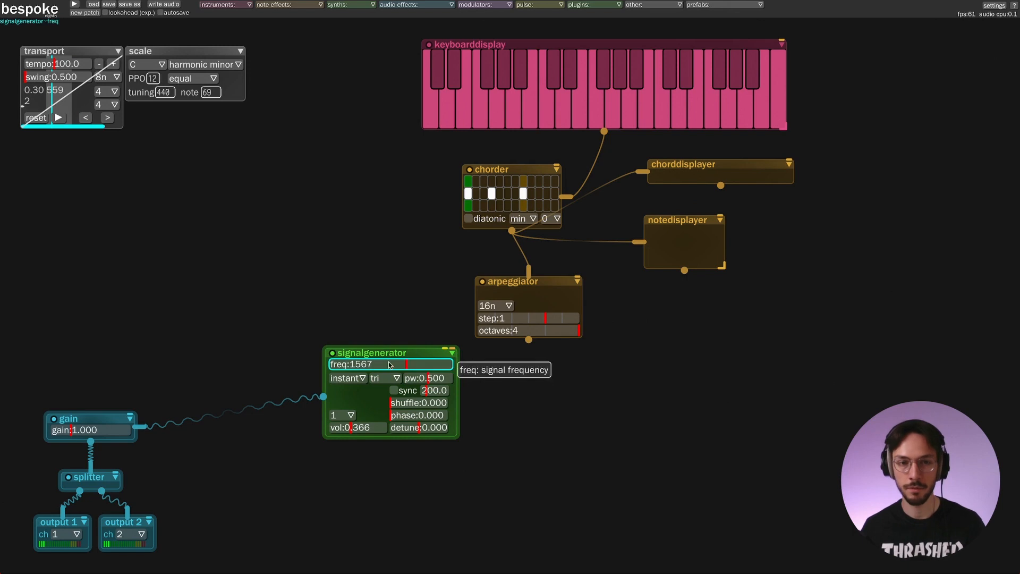
mouse_move(377, 371)
type("e")
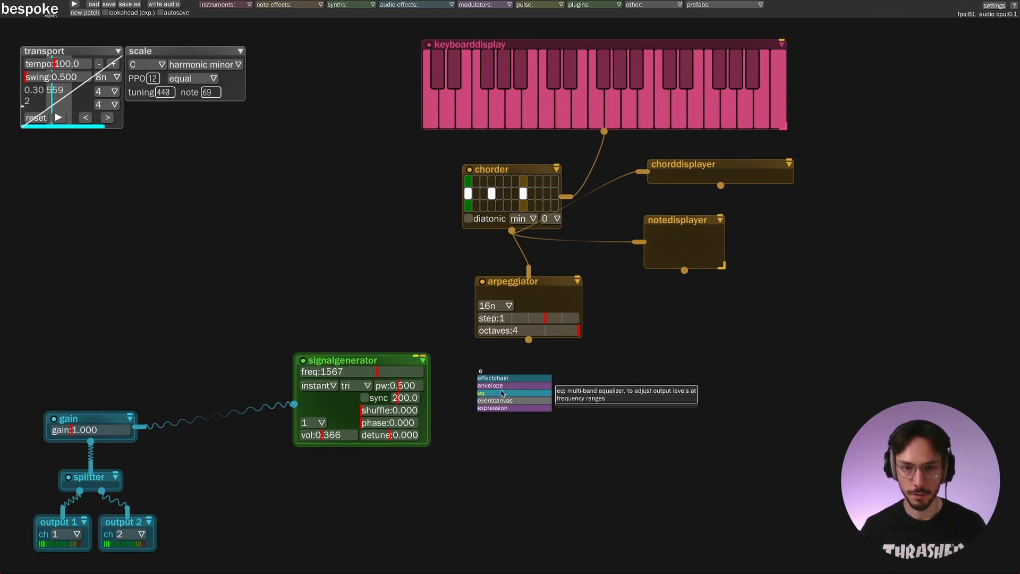
Step: Create an envelope module and close its detailed shape editor
left_click(487, 385)
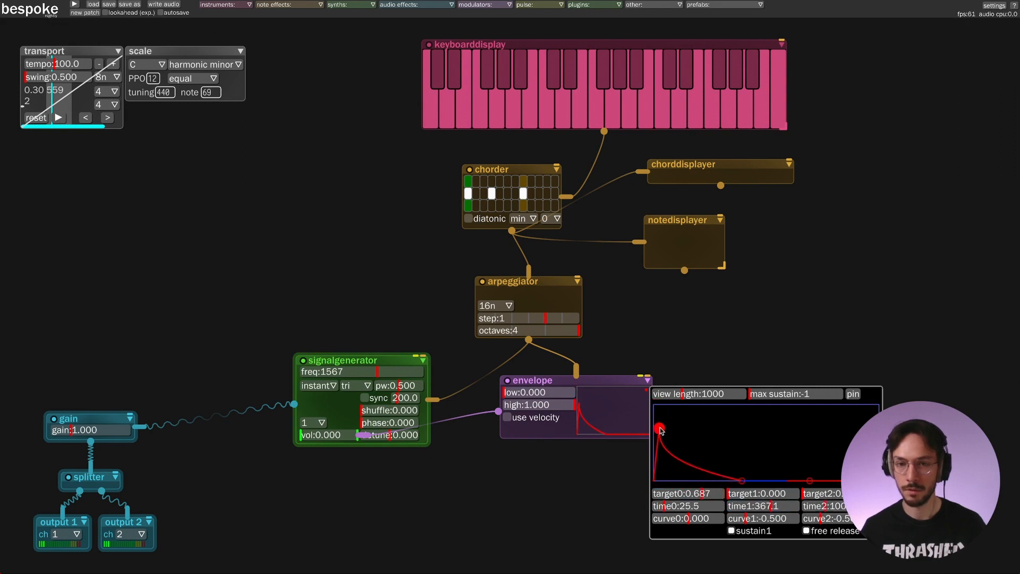
left_click(58, 118)
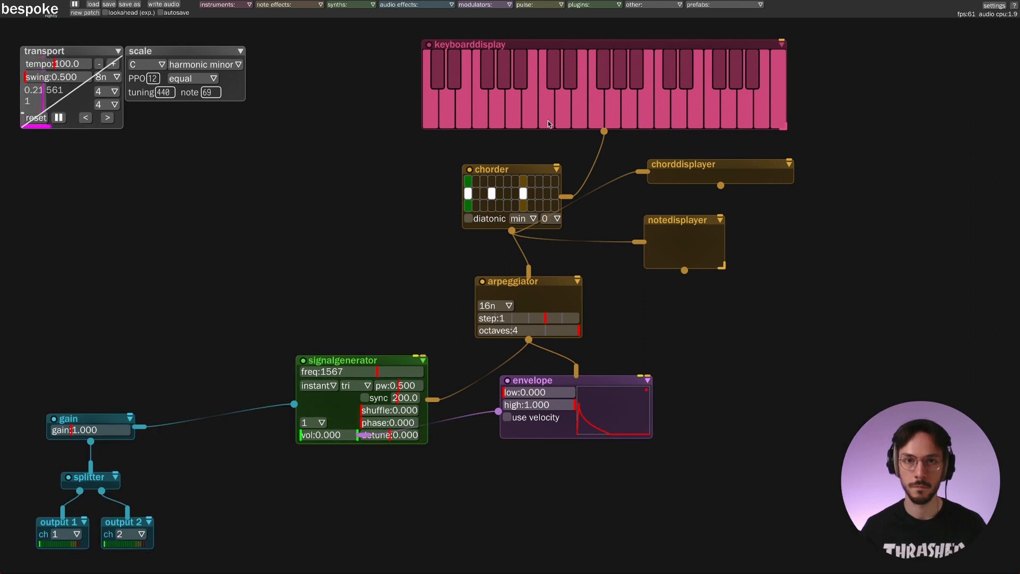
Step: Audition a chord and set the arpeggiator step slider to 2
left_click(547, 114)
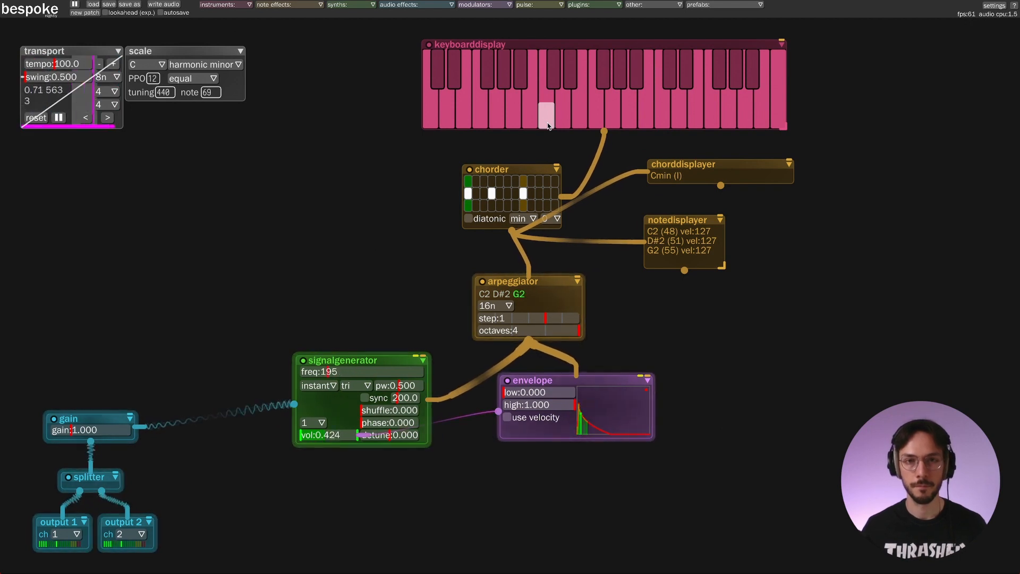
left_click(594, 116)
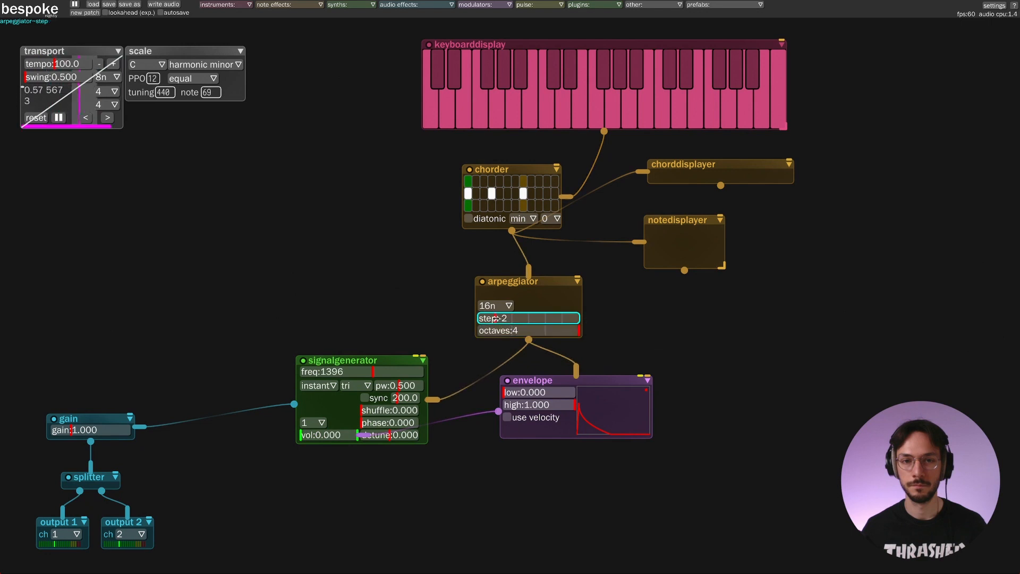
left_click(662, 113)
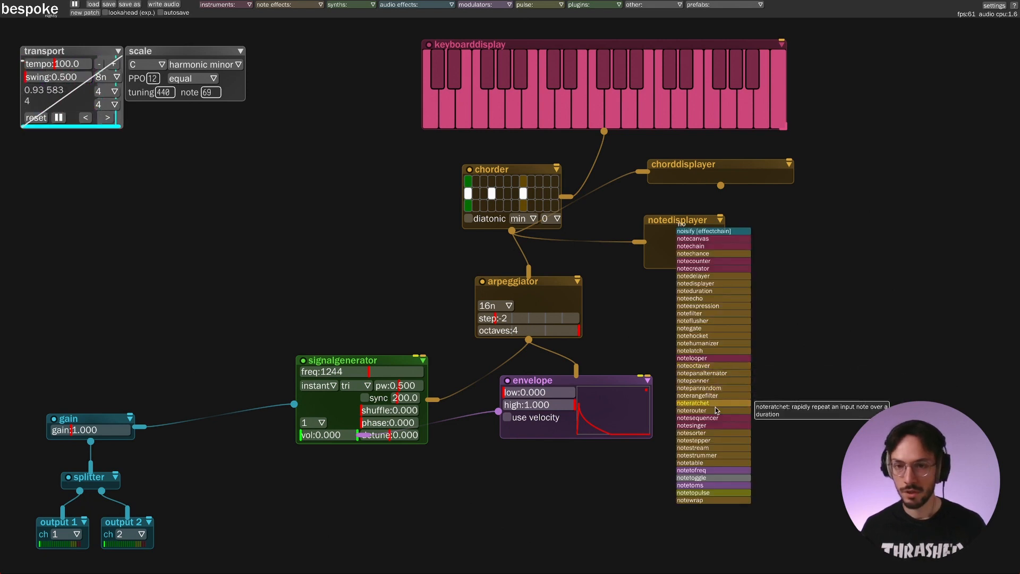
mouse_move(718, 459)
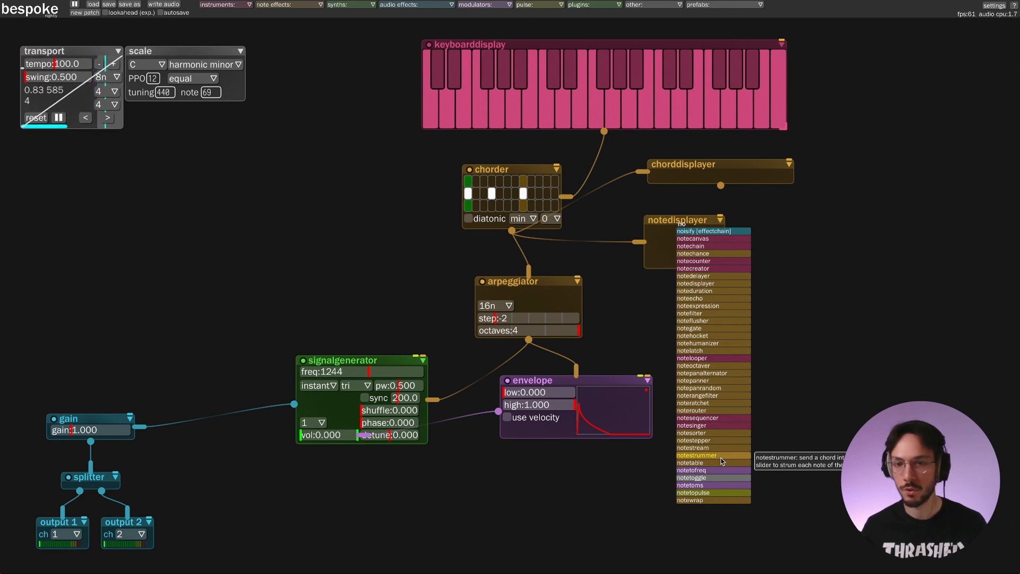
Step: Spawn a notestrummer module from the 'no' module list
left_click(697, 455)
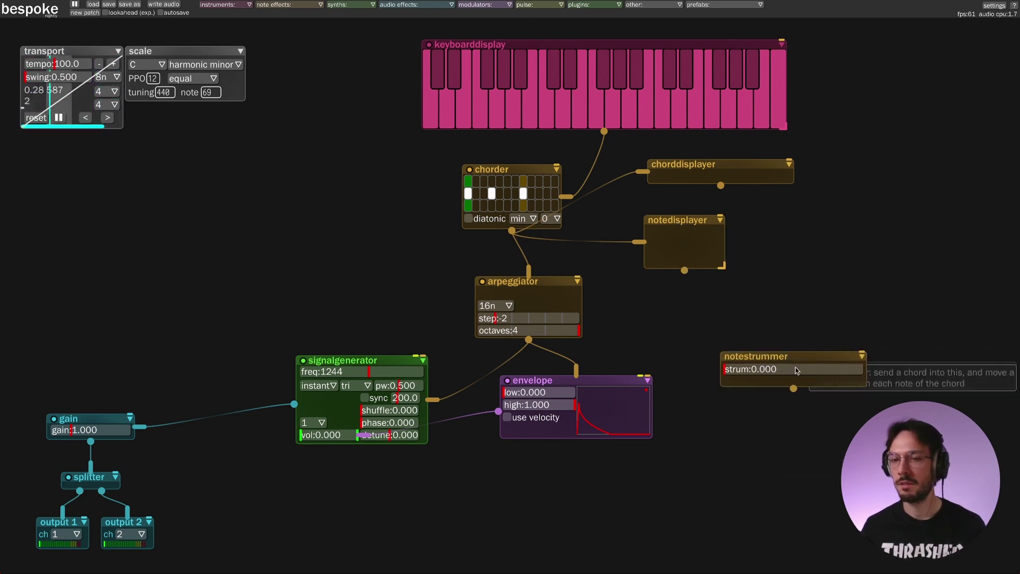
mouse_move(793, 417)
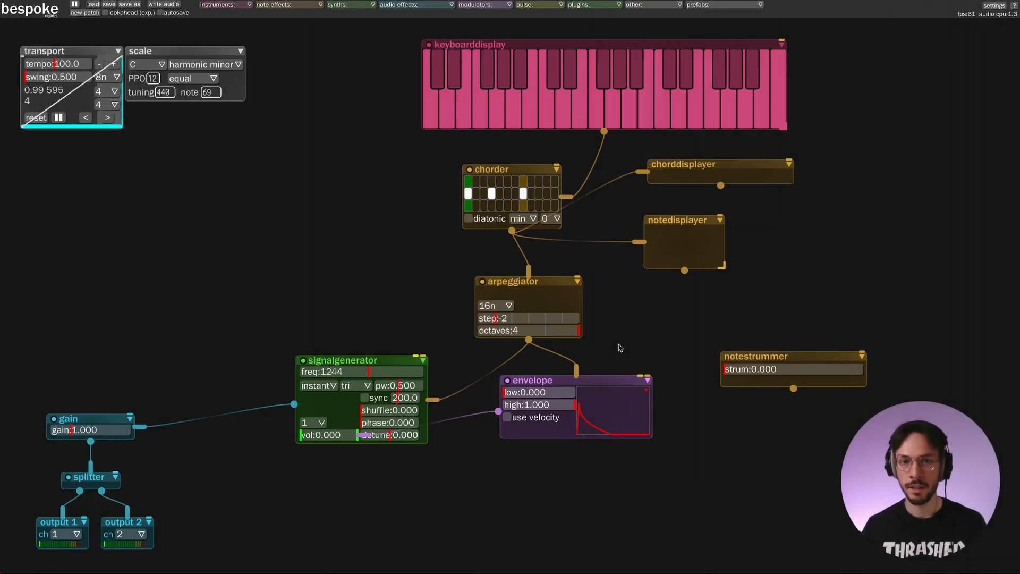
left_click(523, 318)
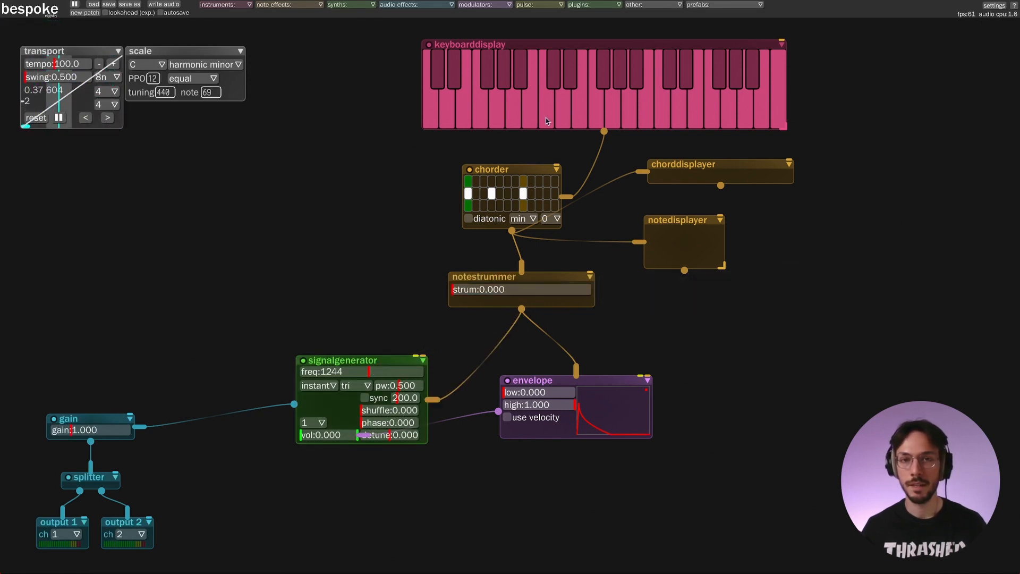
Step: Create a notesequencer module at the top right to feed the chorder
left_click(545, 114)
type("no")
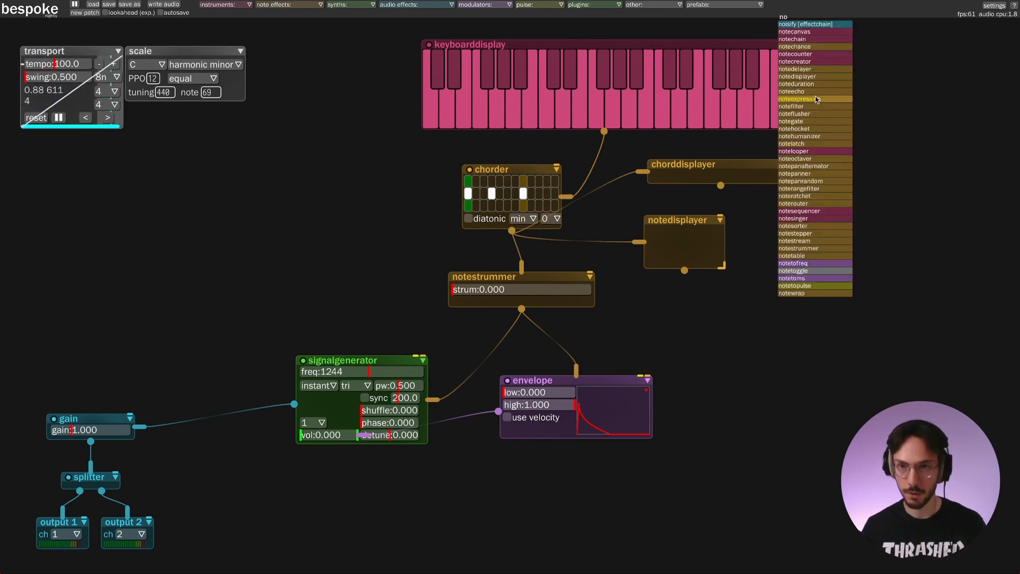
mouse_move(800, 136)
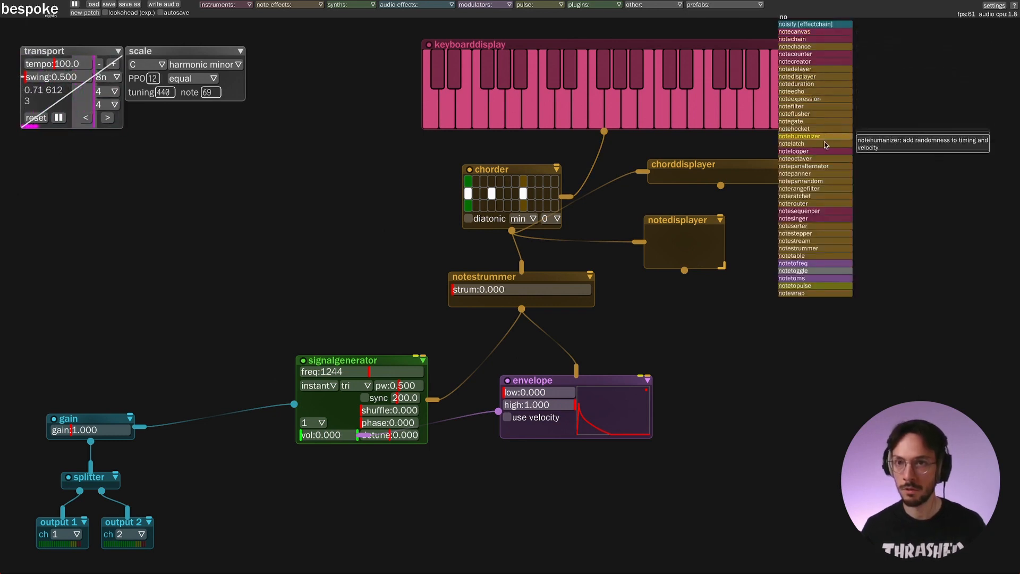
left_click(798, 211)
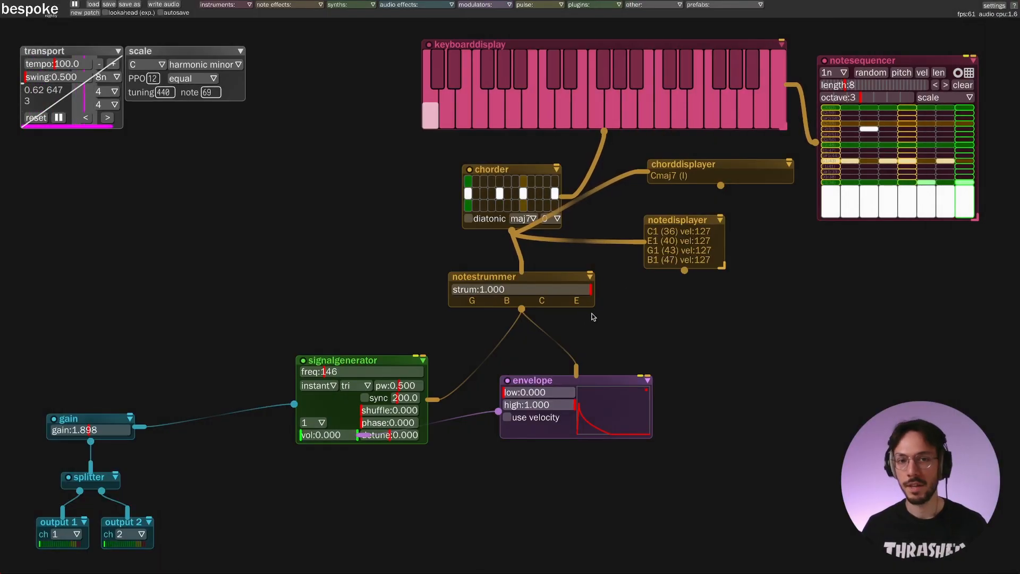
mouse_move(498, 289)
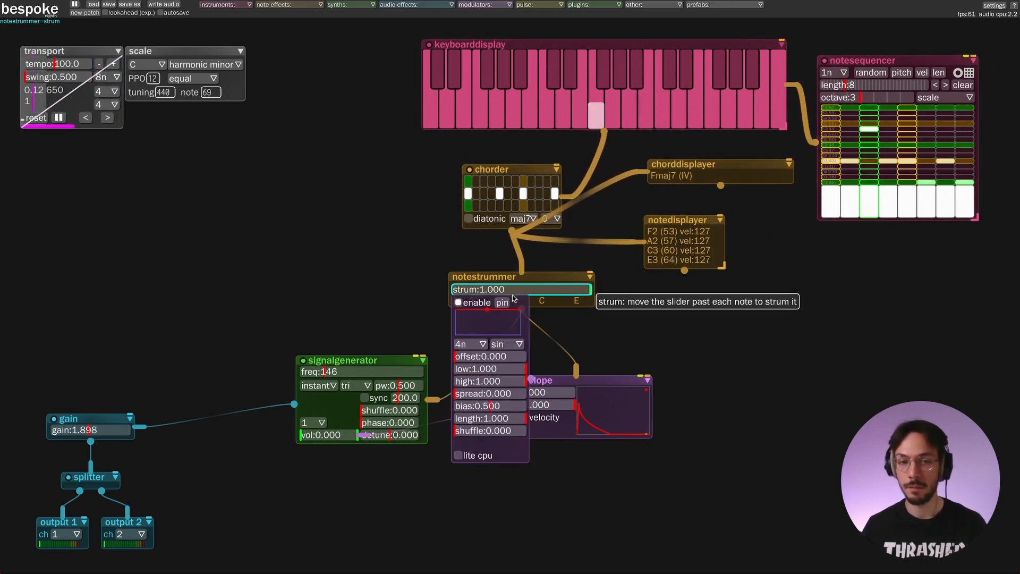
Step: Detach the strum modulator as standalone LFO lfo2 and give it a saw waveform
left_click(521, 289)
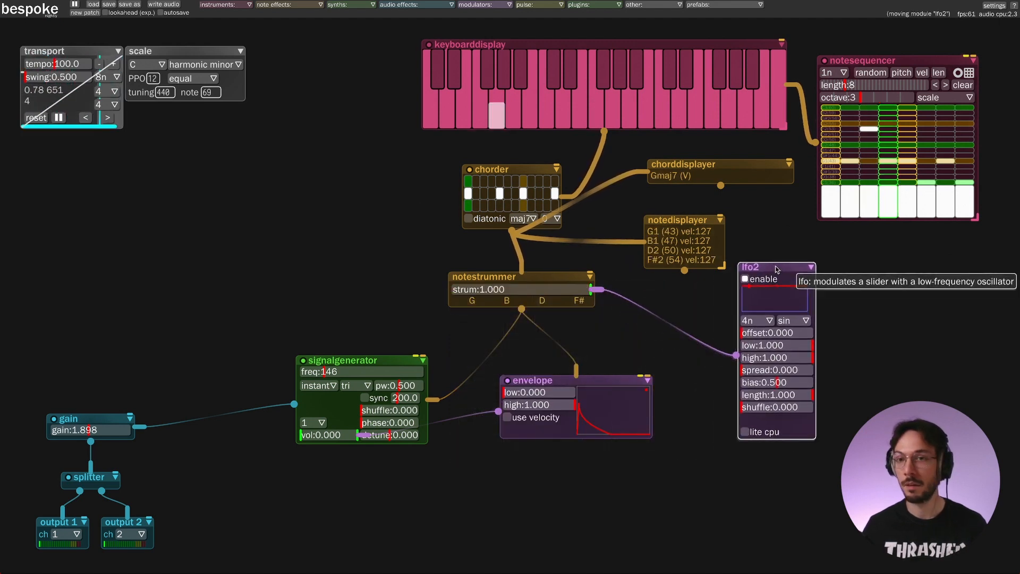
left_click(792, 313)
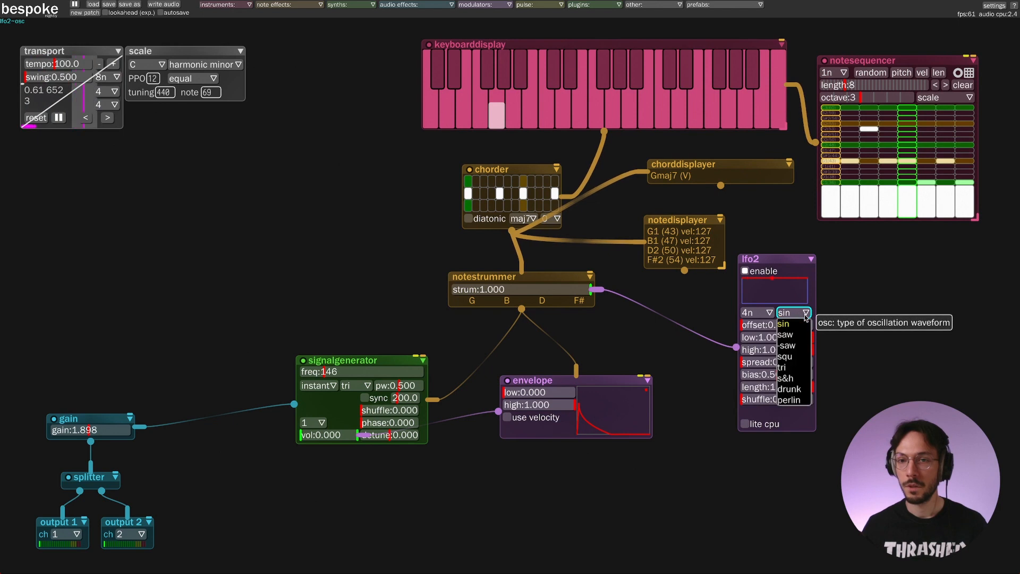
left_click(785, 333)
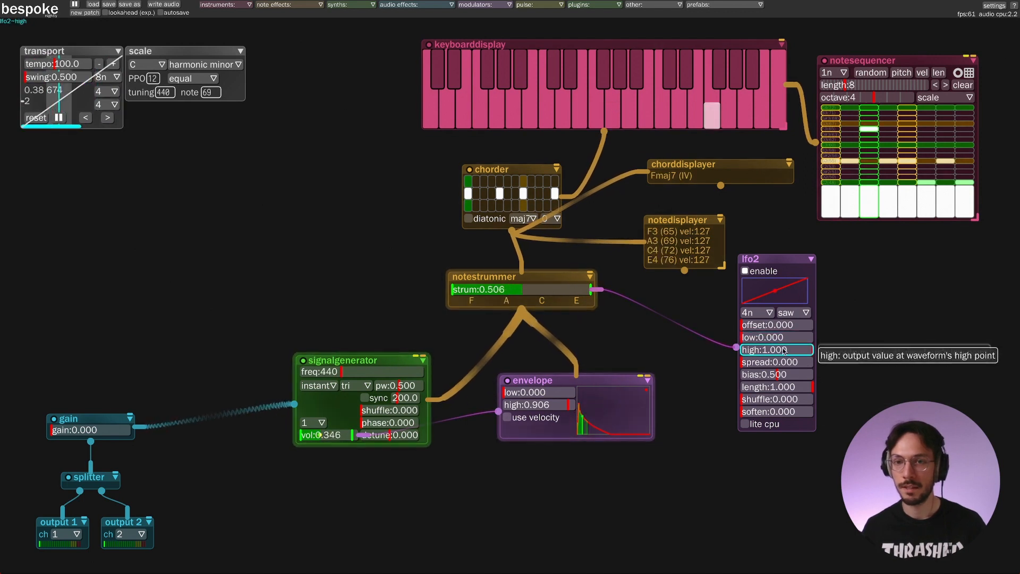
mouse_move(776, 336)
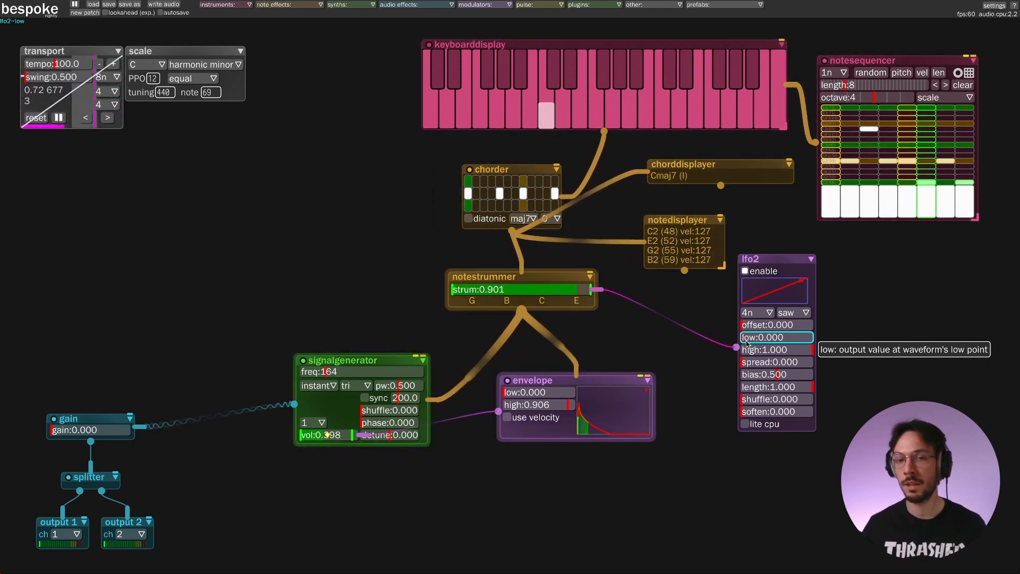
mouse_move(758, 377)
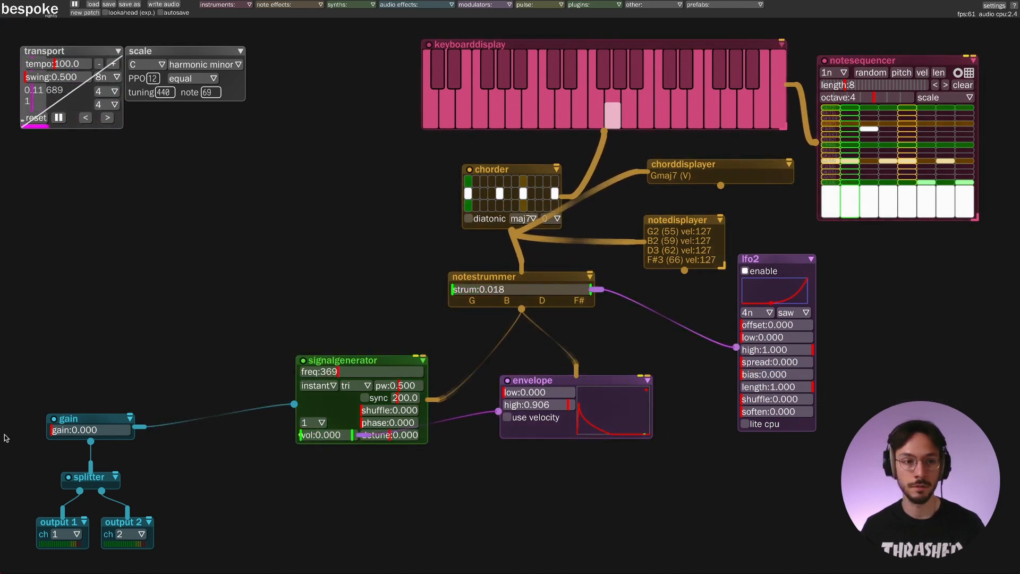
mouse_move(90, 429)
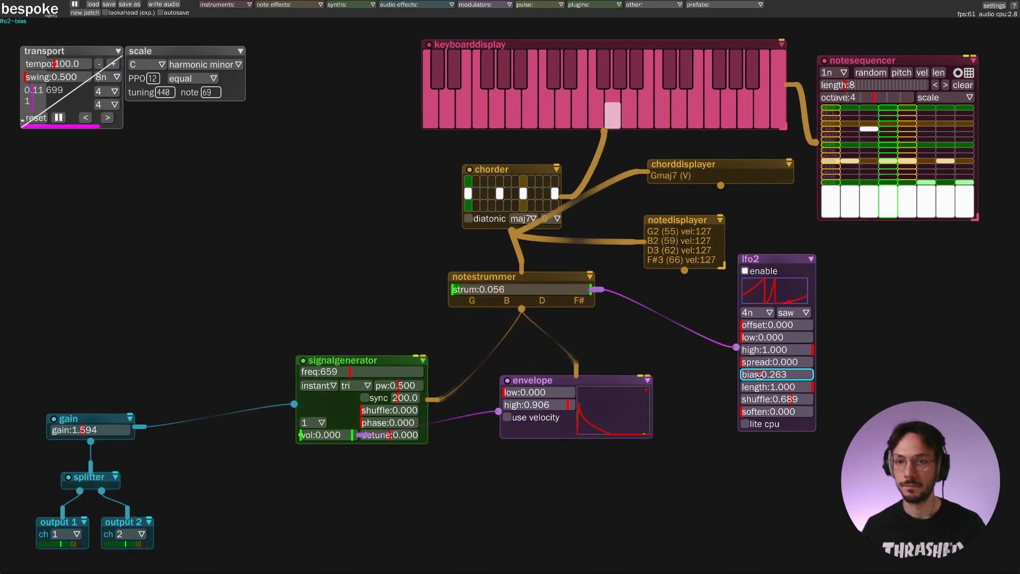
left_click(776, 386)
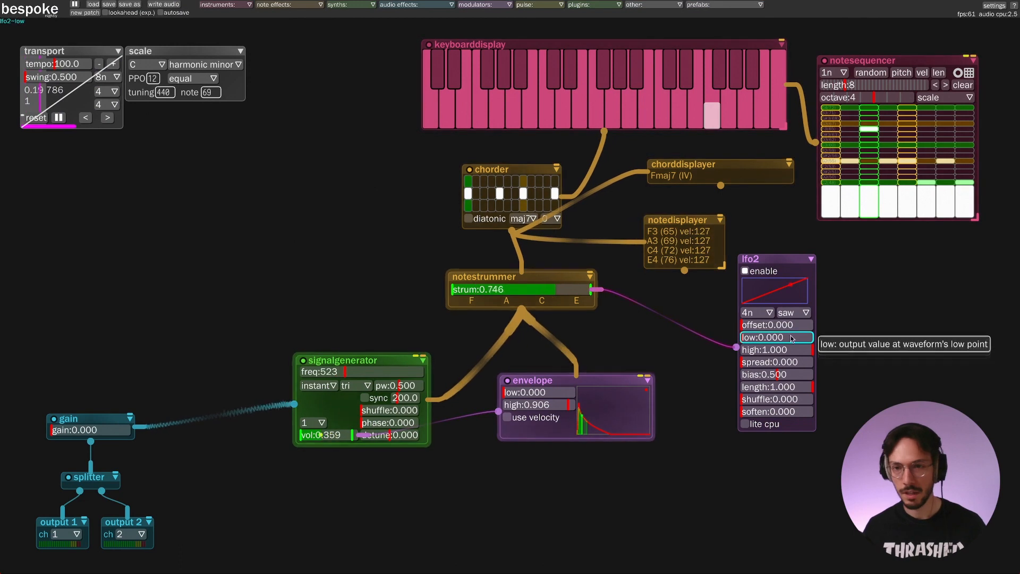
Step: Switch lfo2's waveform to perlin, then settle on drunk
left_click(792, 312)
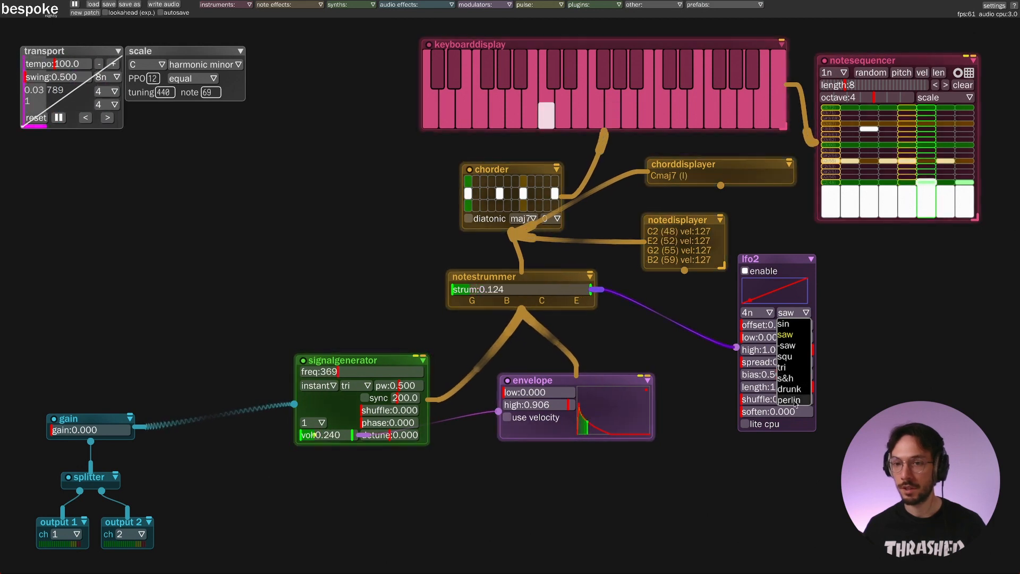
left_click(788, 400)
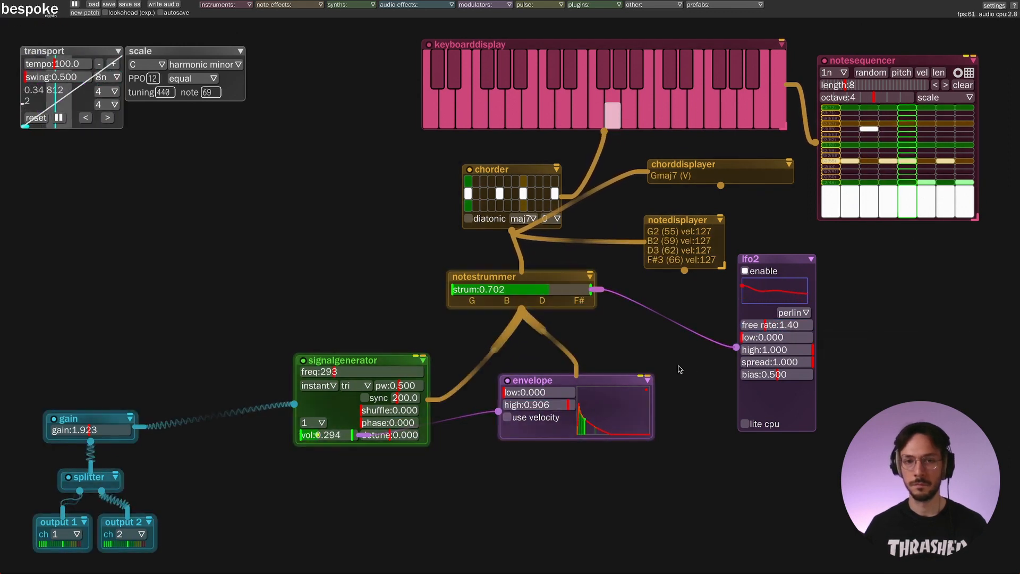
left_click(58, 118)
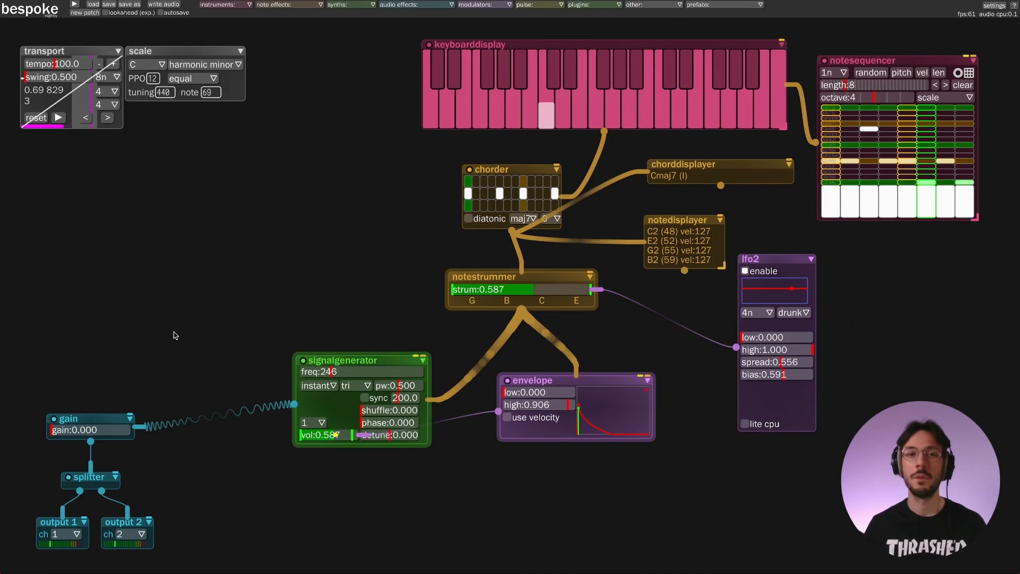